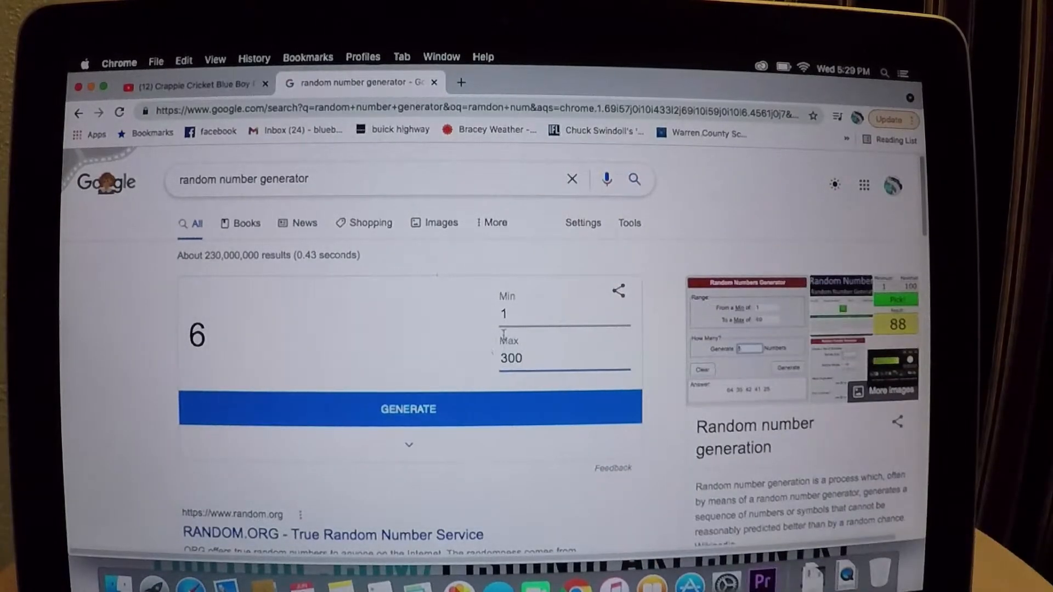
# Generate random numbers in the 1-300 range twice, landing on 120.
pyautogui.click(408, 409)
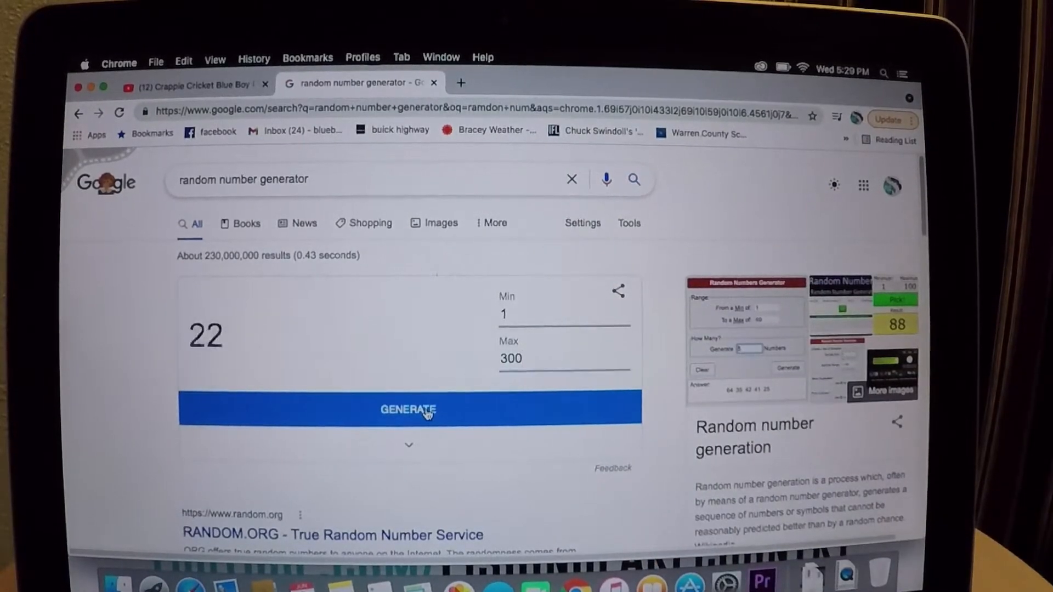
pyautogui.click(408, 409)
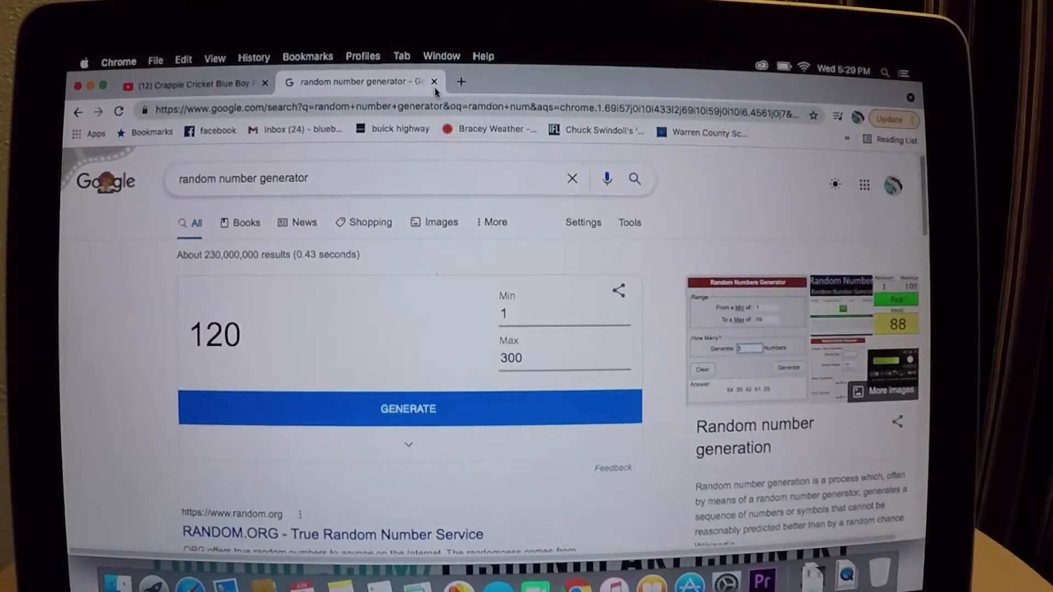
# Switch to the Crappie Cricket Blue Boy PTC video tab.
pyautogui.click(195, 83)
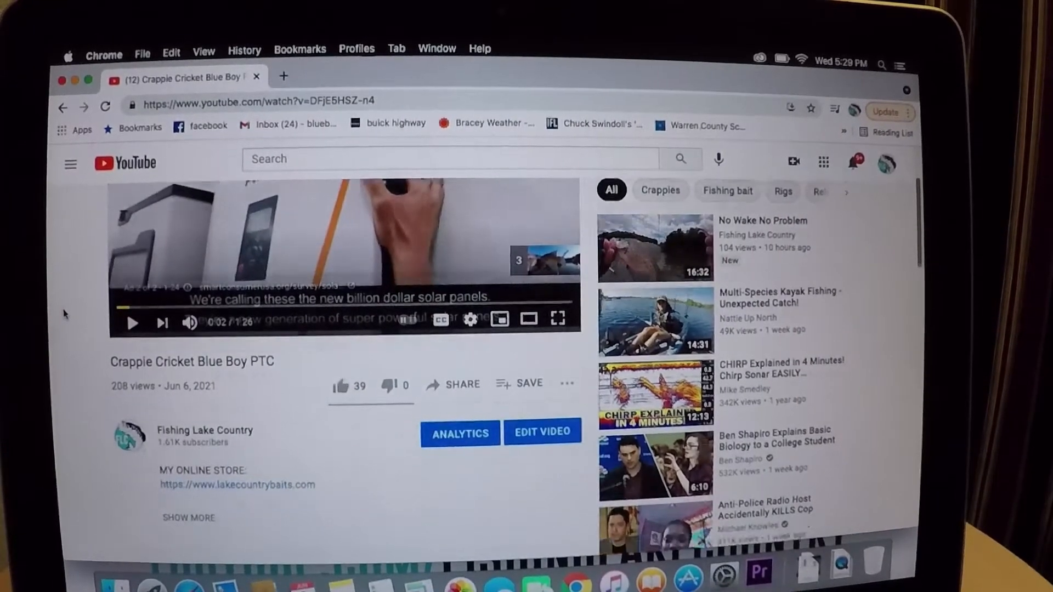
# Scroll past the description into the comments, reading guesses #210, #110 and #113.
pyautogui.scroll(-3)
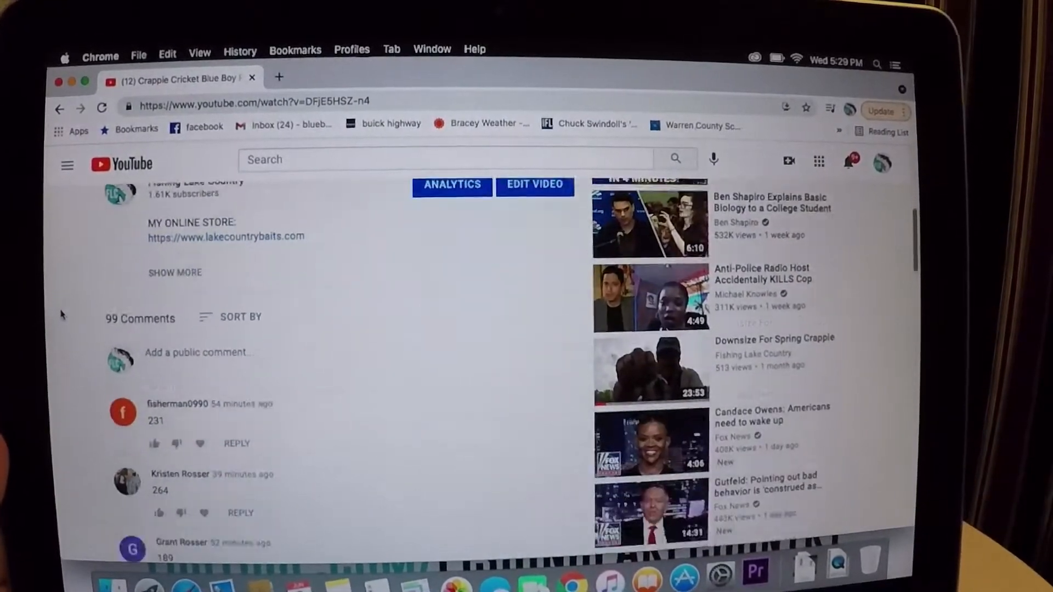
pyautogui.scroll(-3)
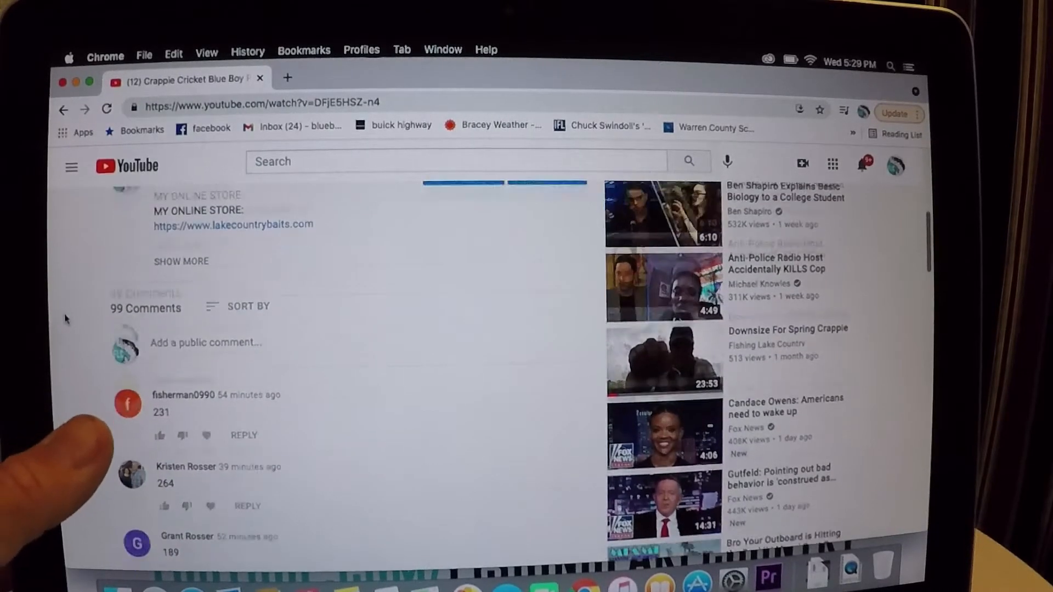
pyautogui.scroll(-3)
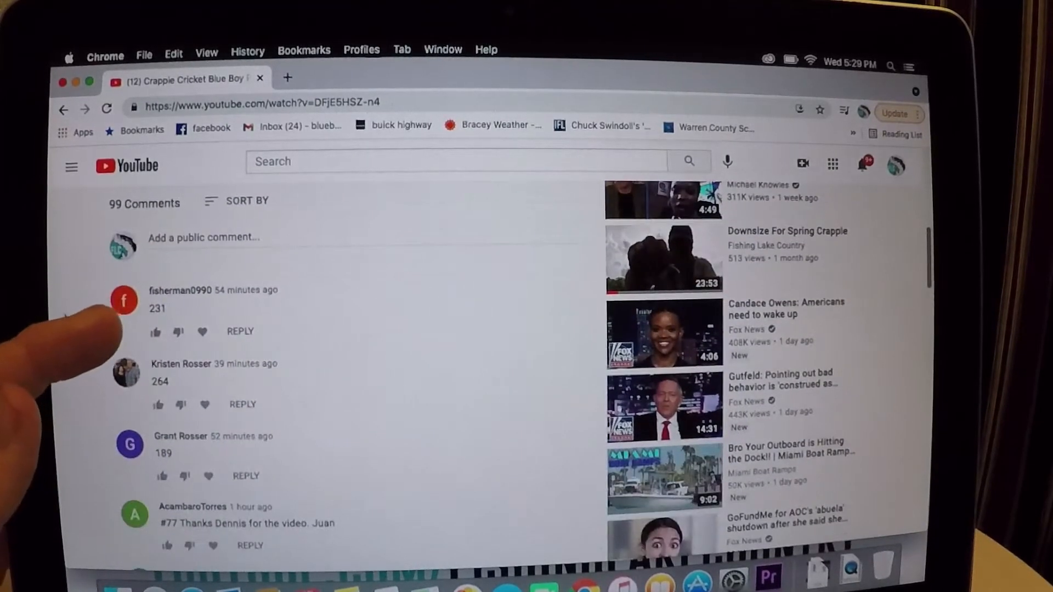
pyautogui.scroll(-3)
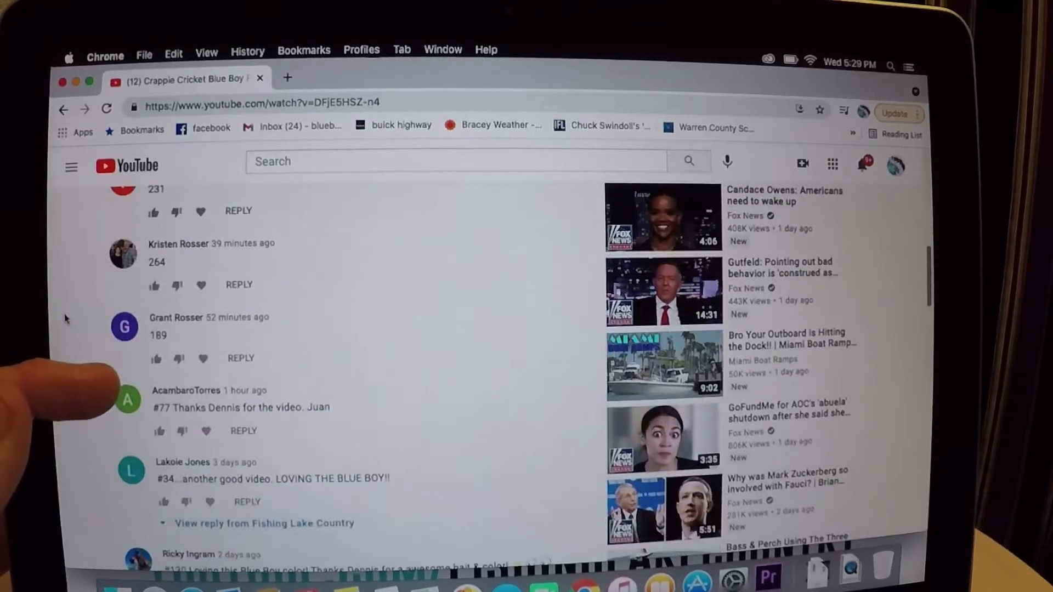
pyautogui.scroll(-3)
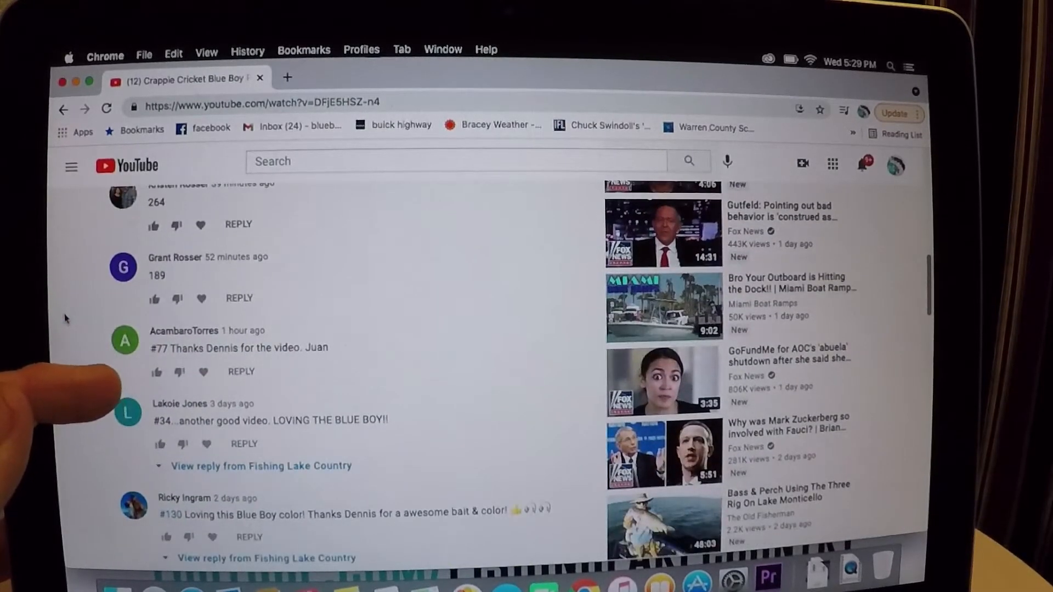
pyautogui.scroll(-3)
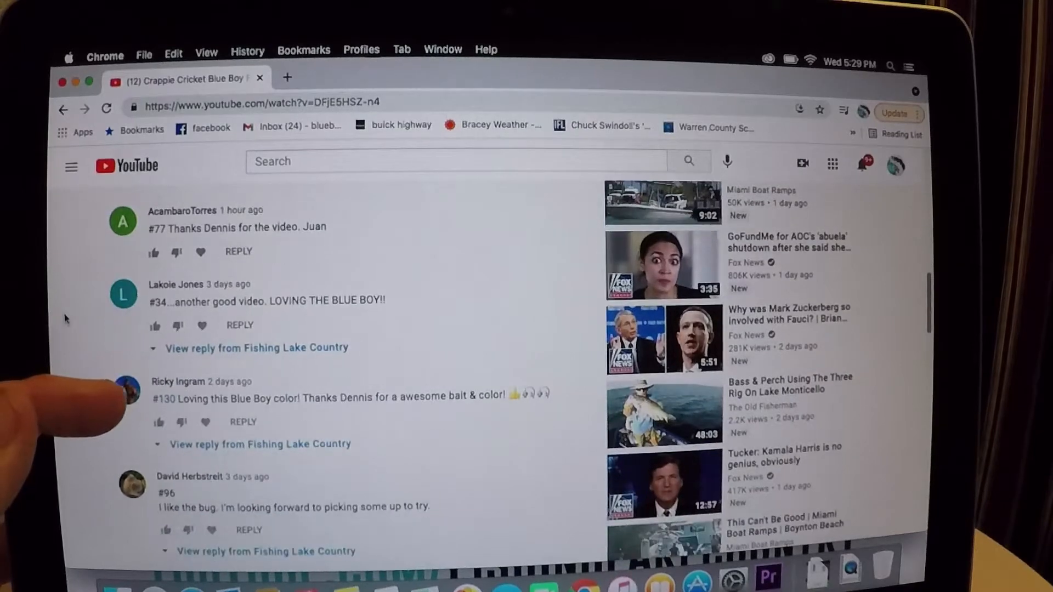
pyautogui.scroll(-3)
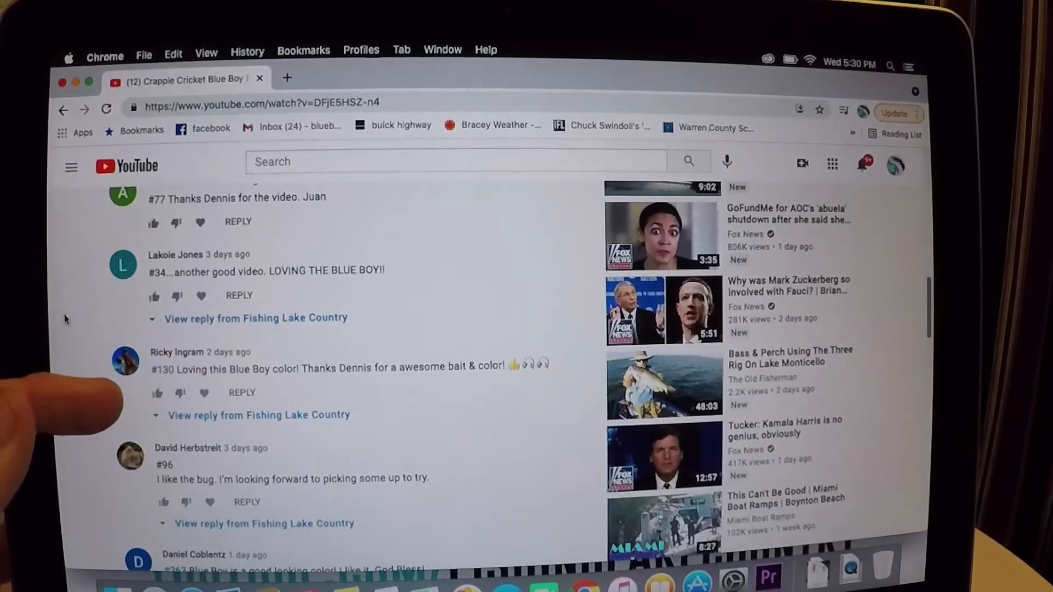
pyautogui.scroll(-3)
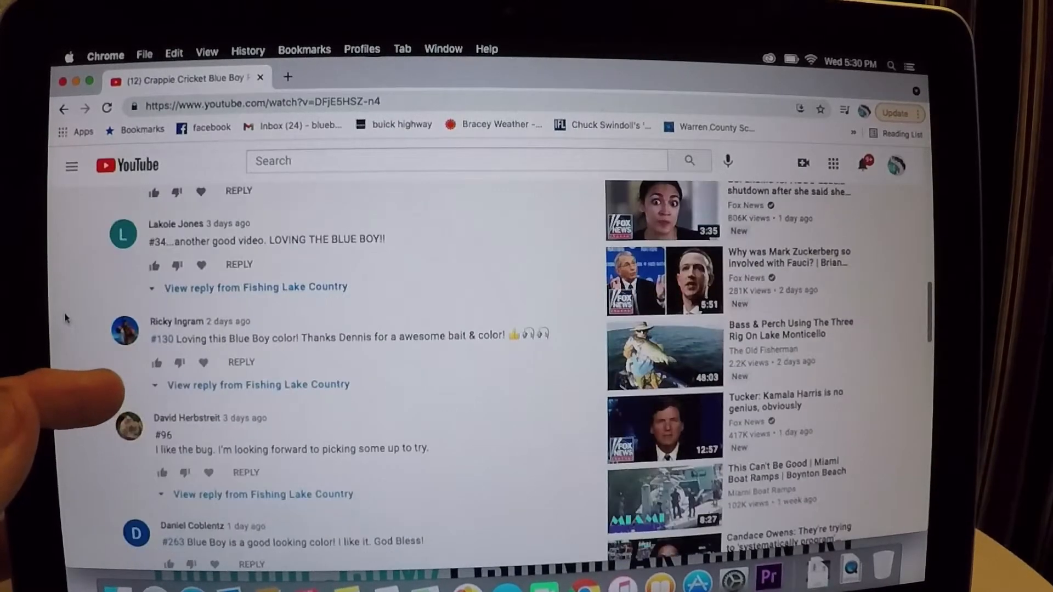
pyautogui.scroll(-3)
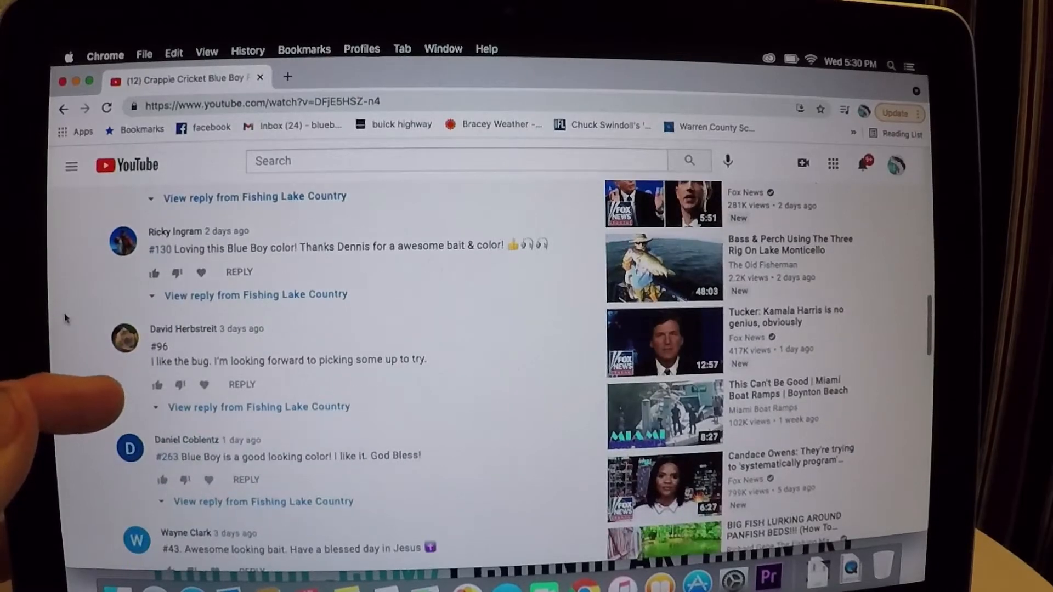
pyautogui.scroll(-3)
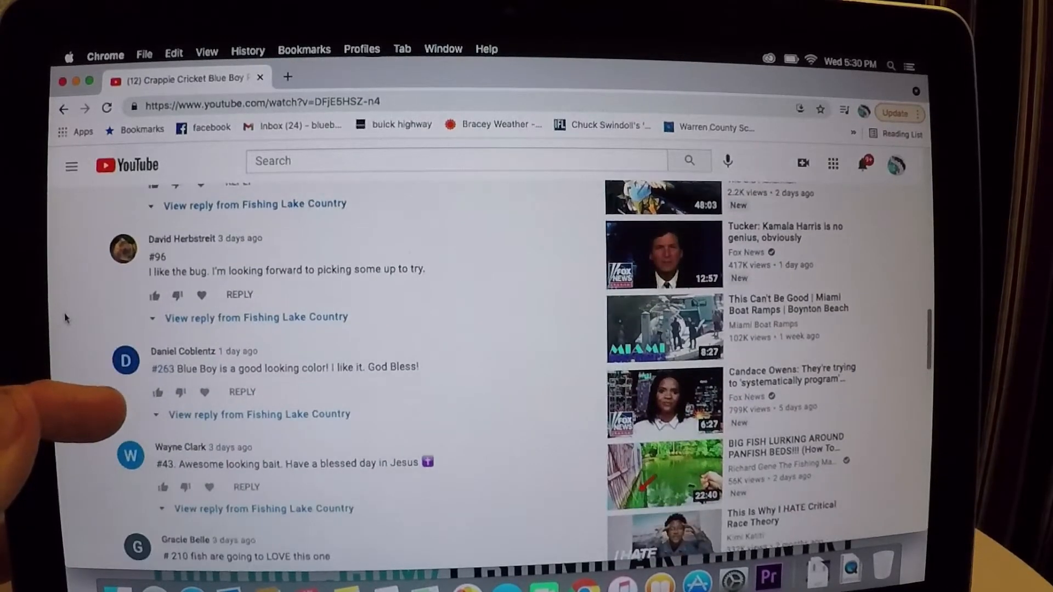
pyautogui.scroll(-3)
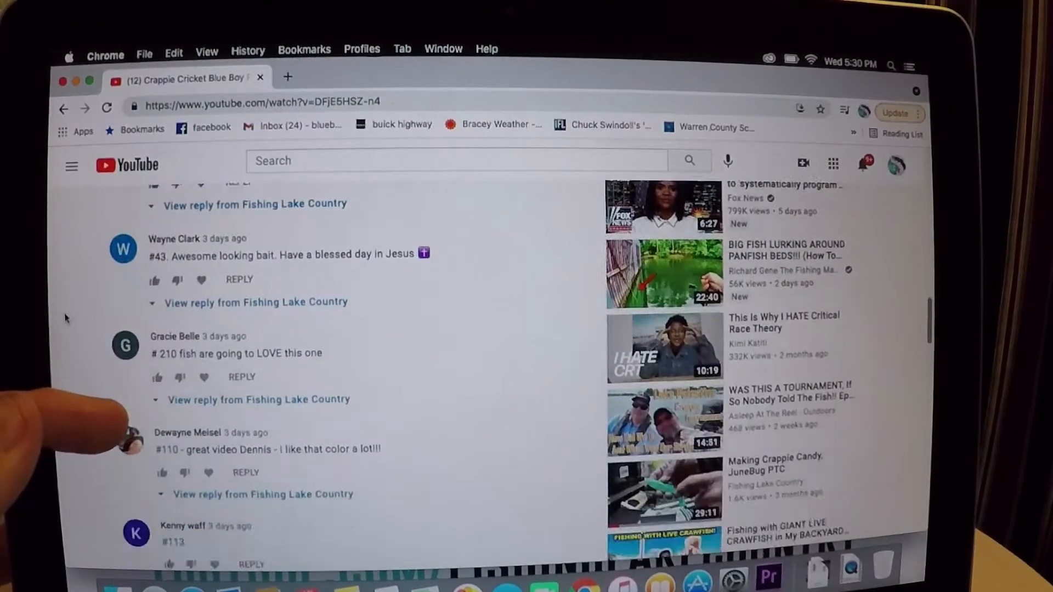
# Scroll further down the comments, reading guesses such as #140, #128 and #107.
pyautogui.scroll(-3)
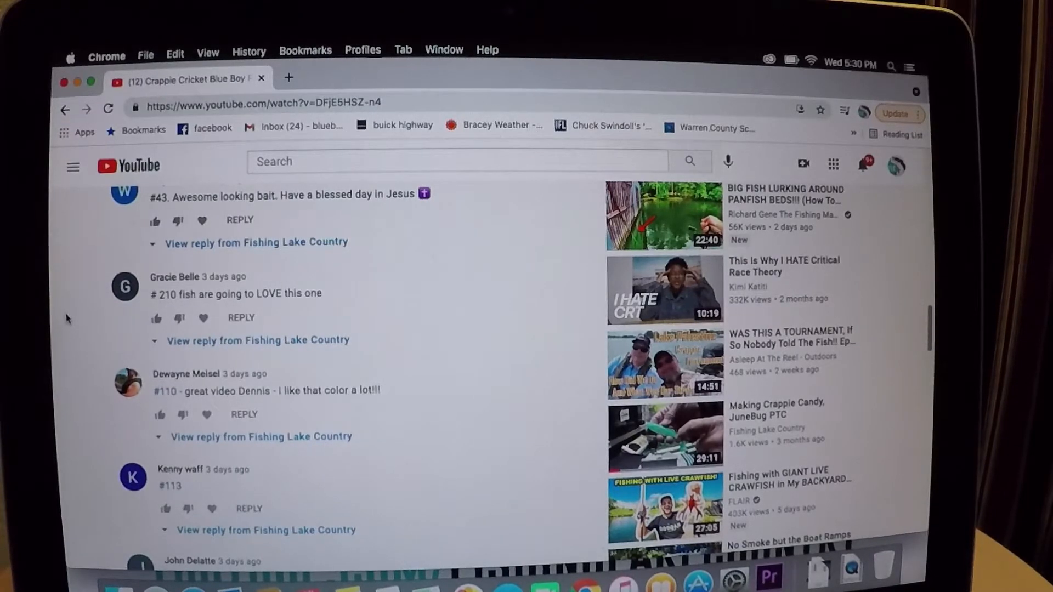
pyautogui.scroll(-3)
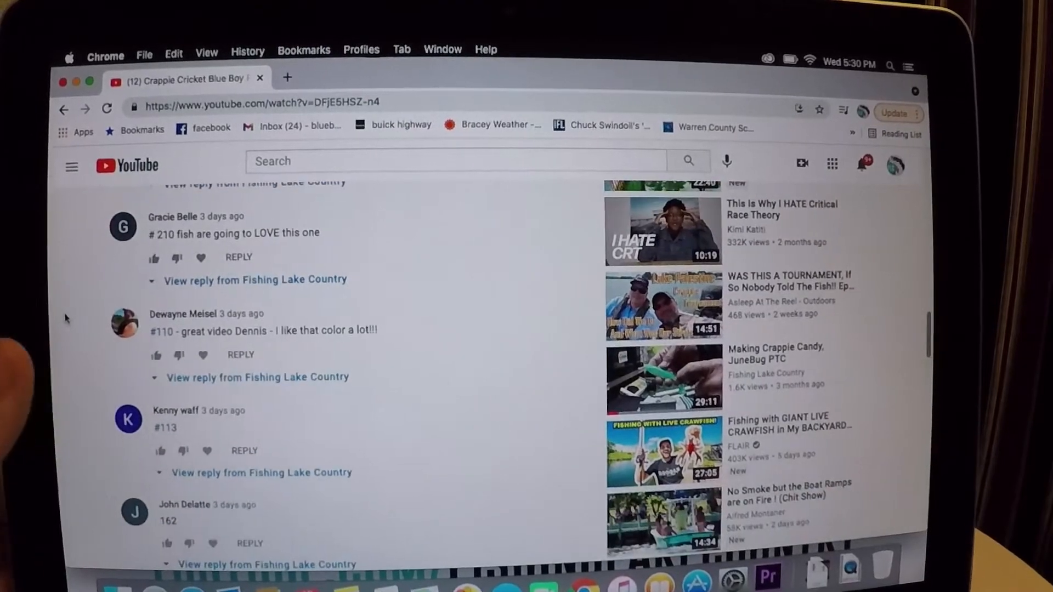
pyautogui.scroll(-3)
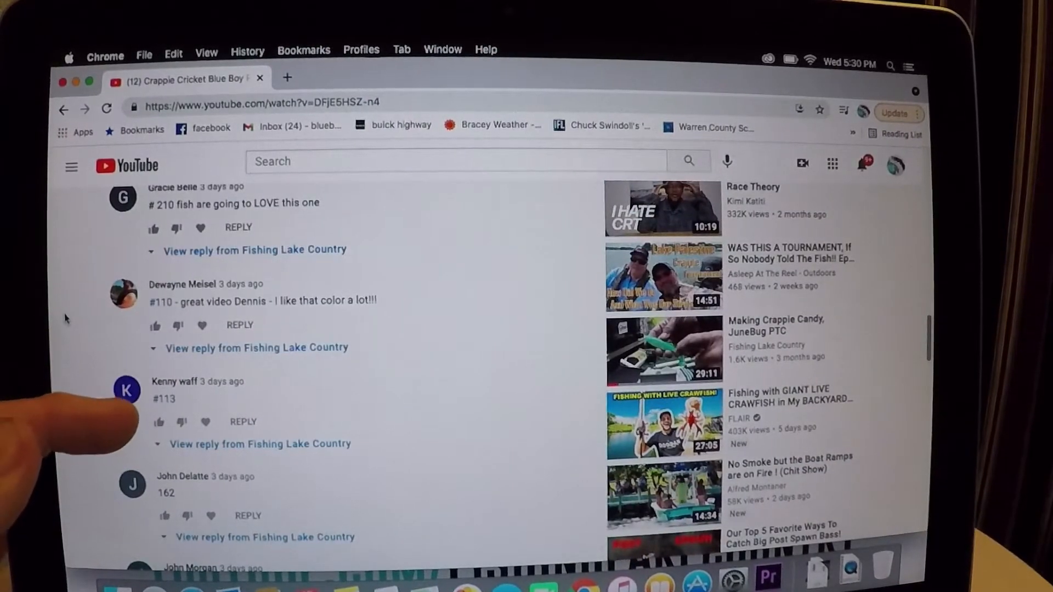
pyautogui.scroll(-3)
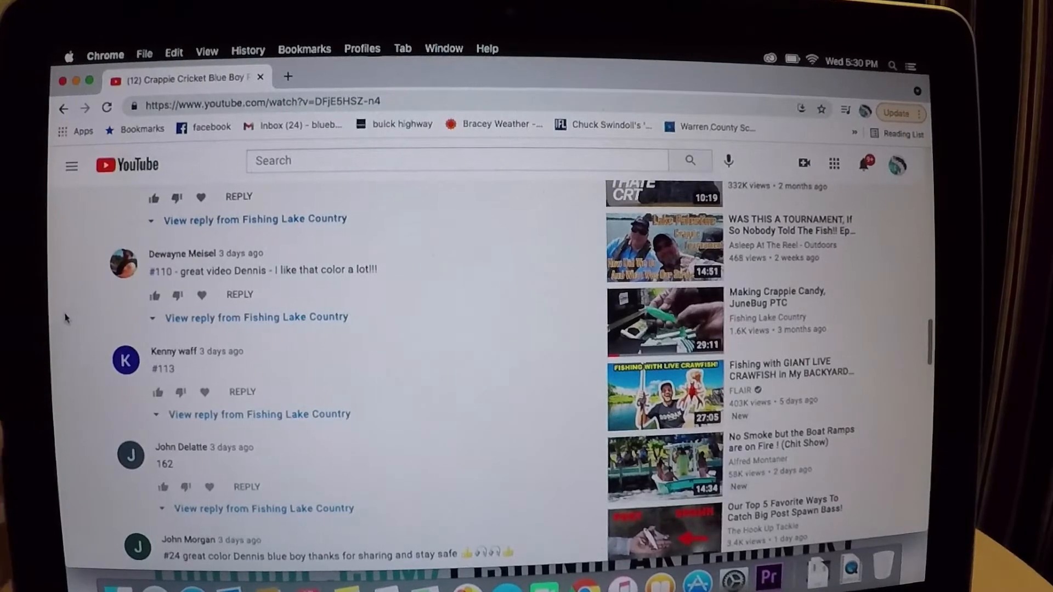
pyautogui.scroll(-3)
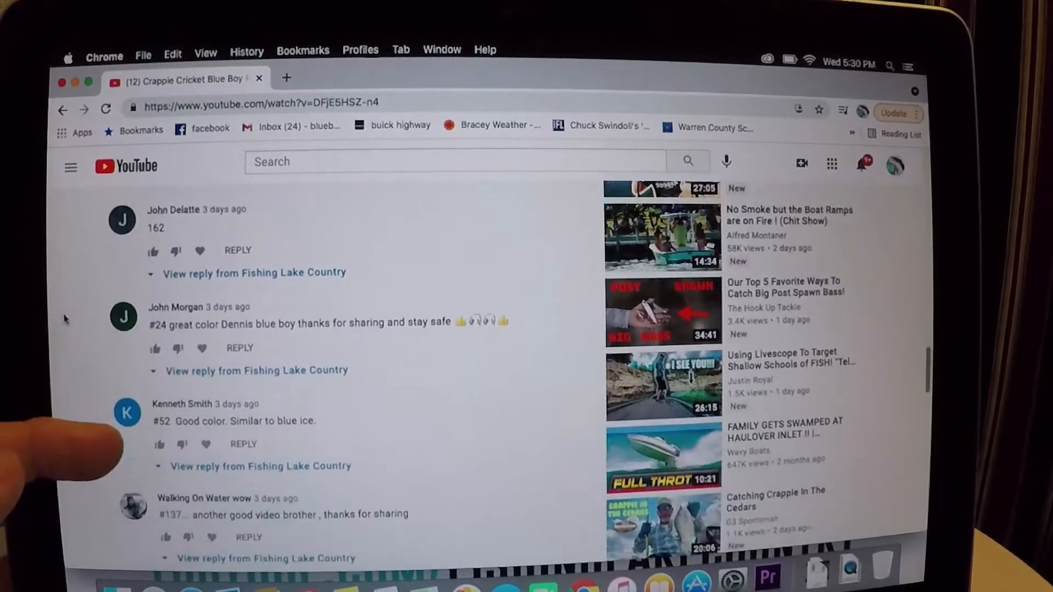
pyautogui.scroll(-3)
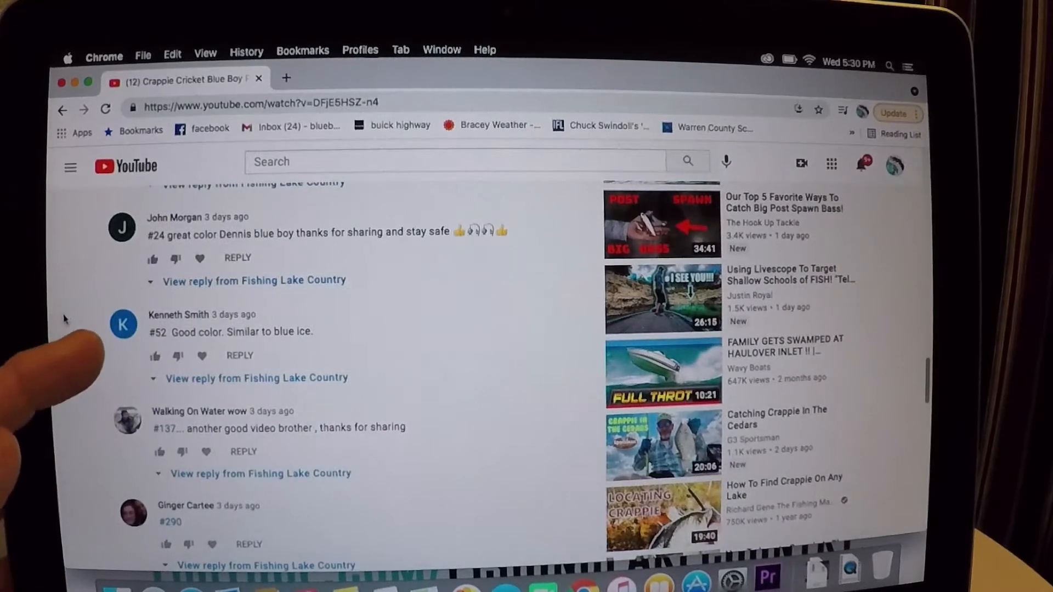
pyautogui.scroll(-3)
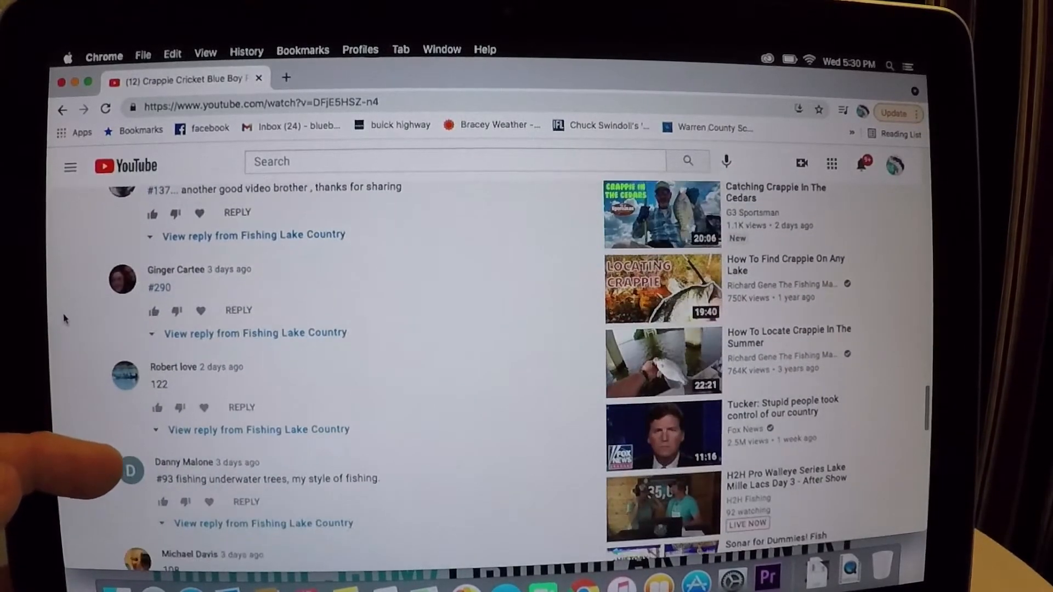
pyautogui.scroll(-3)
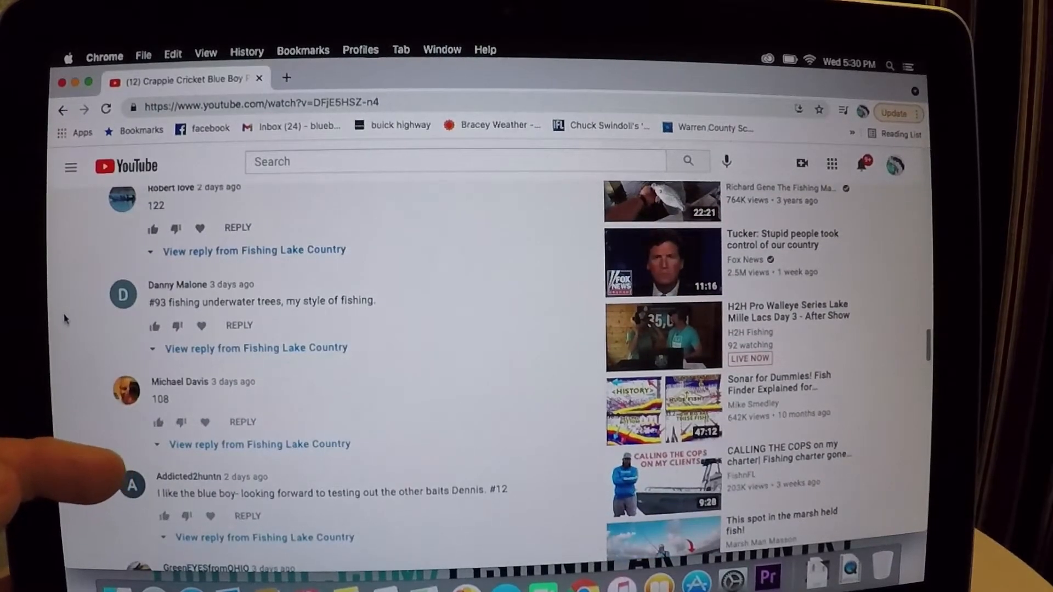
pyautogui.scroll(-3)
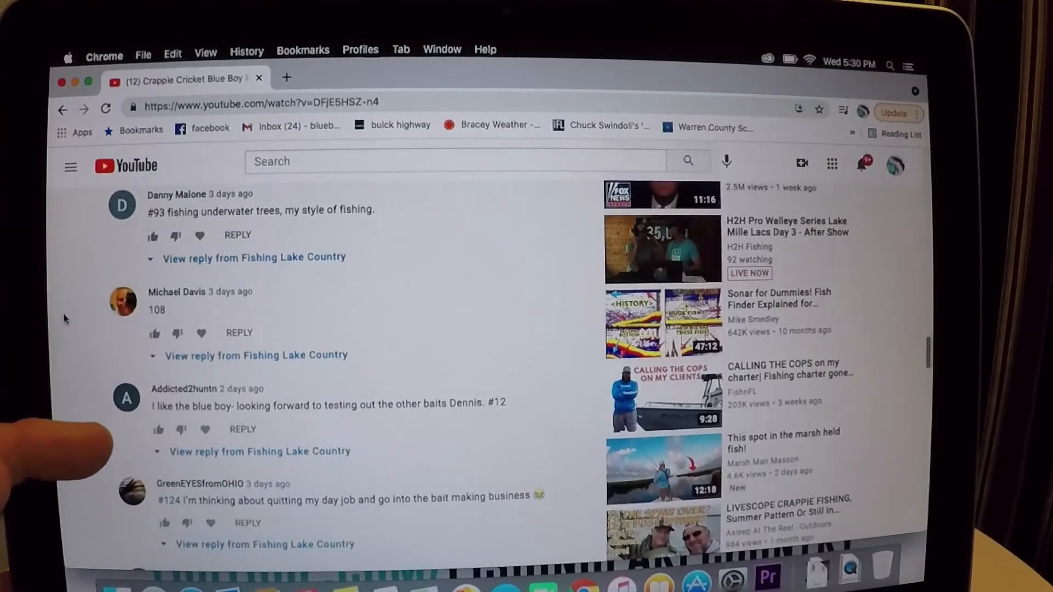
pyautogui.scroll(-3)
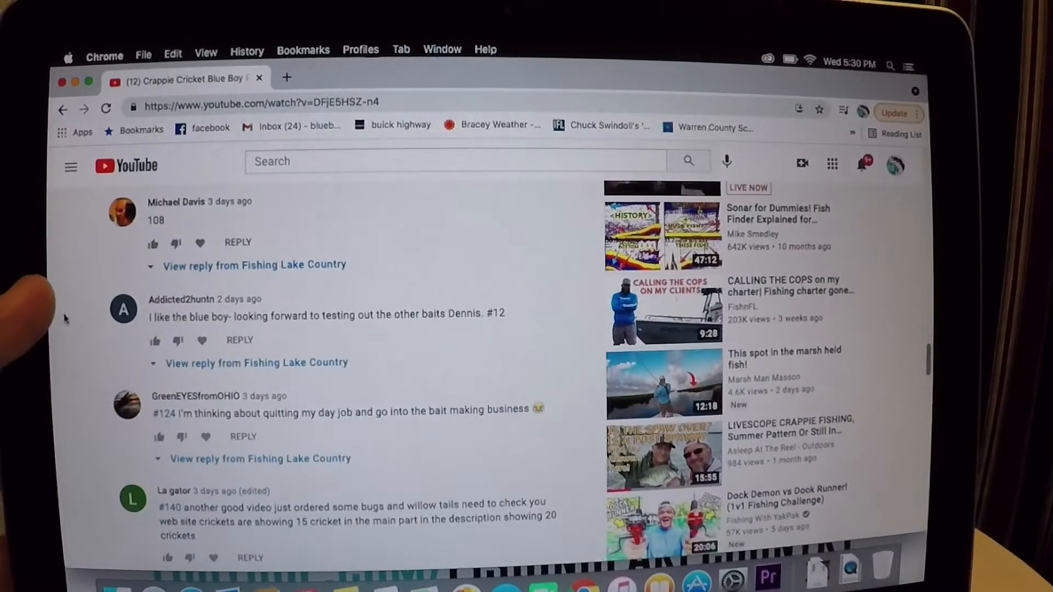
pyautogui.scroll(-3)
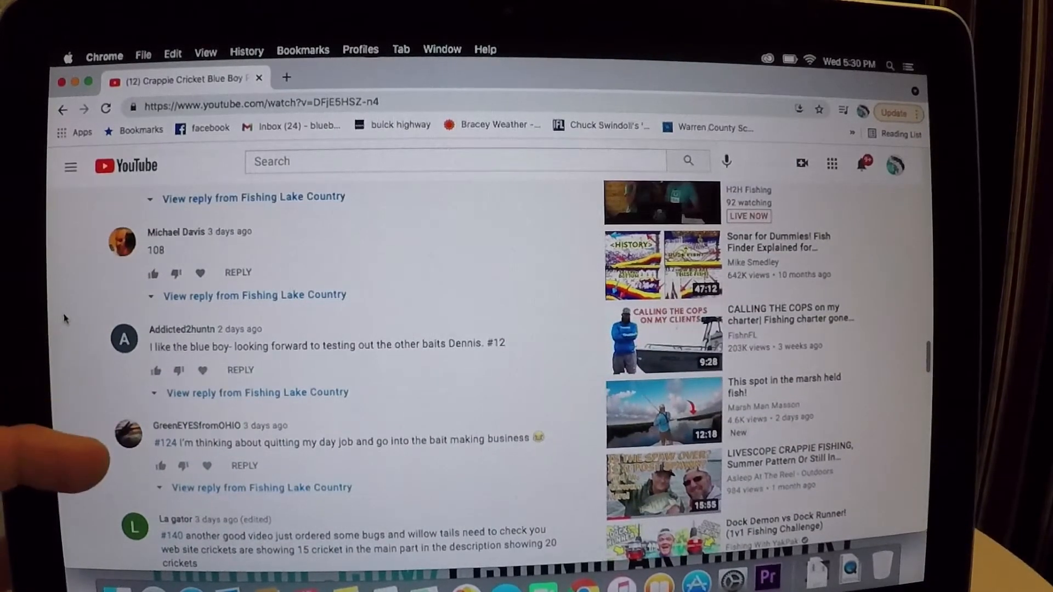
pyautogui.scroll(-3)
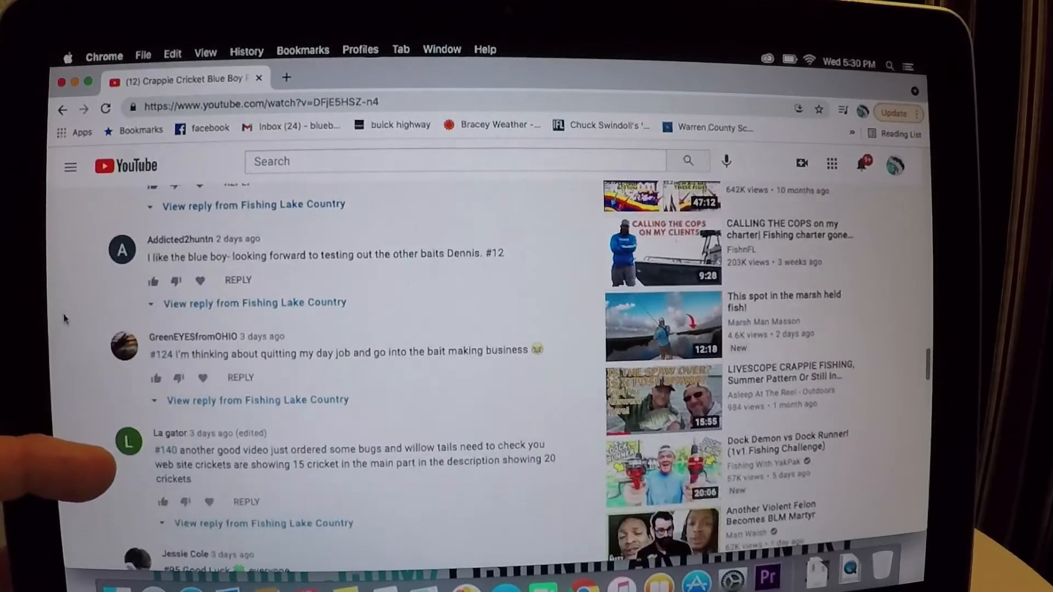
# Continue down the comments through guesses #222, #173, #66 and #133.
pyautogui.scroll(-3)
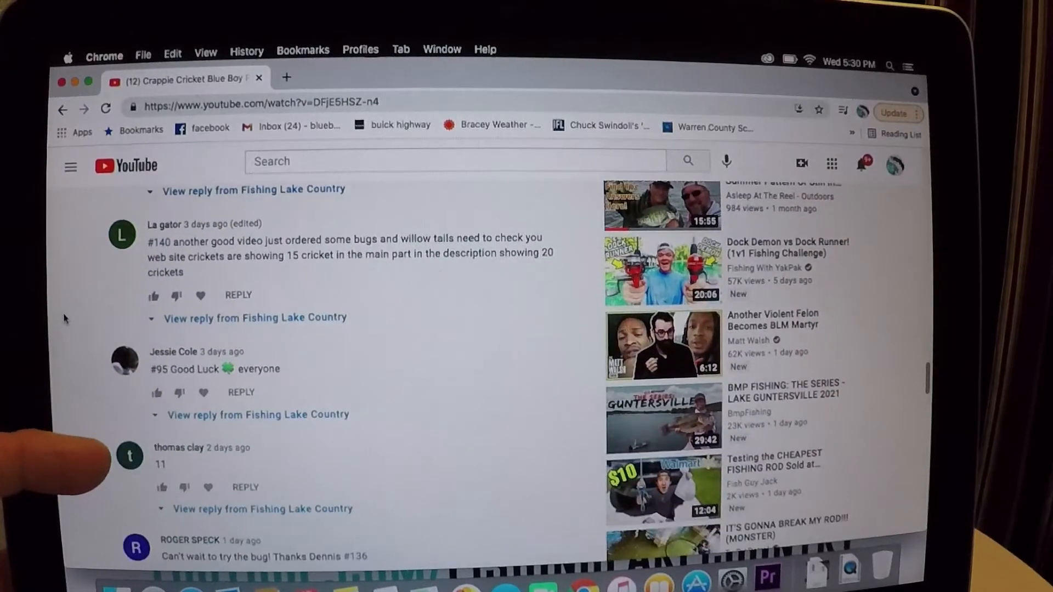
pyautogui.scroll(-3)
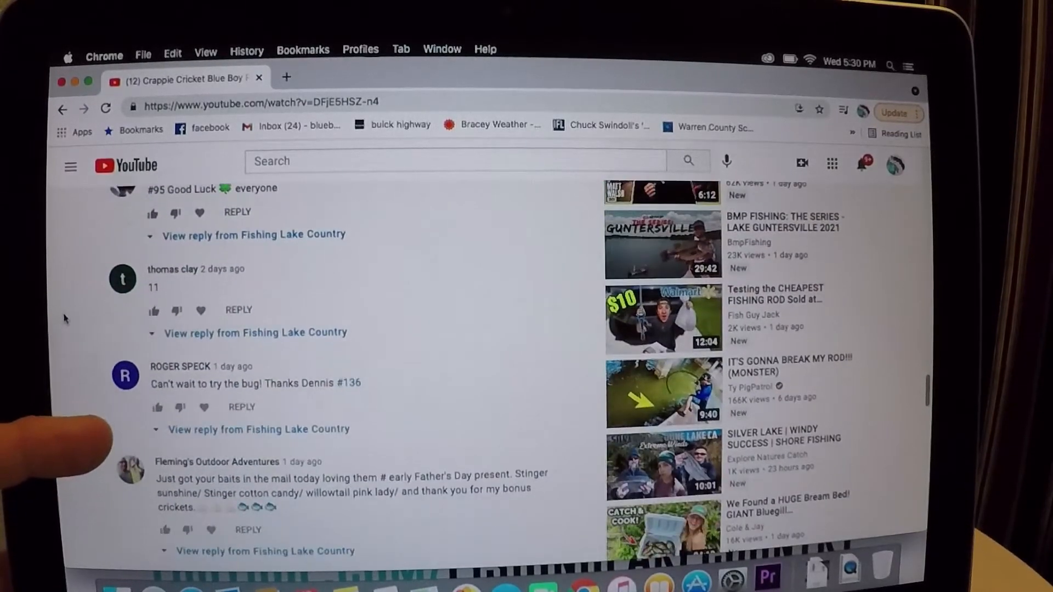
pyautogui.scroll(-3)
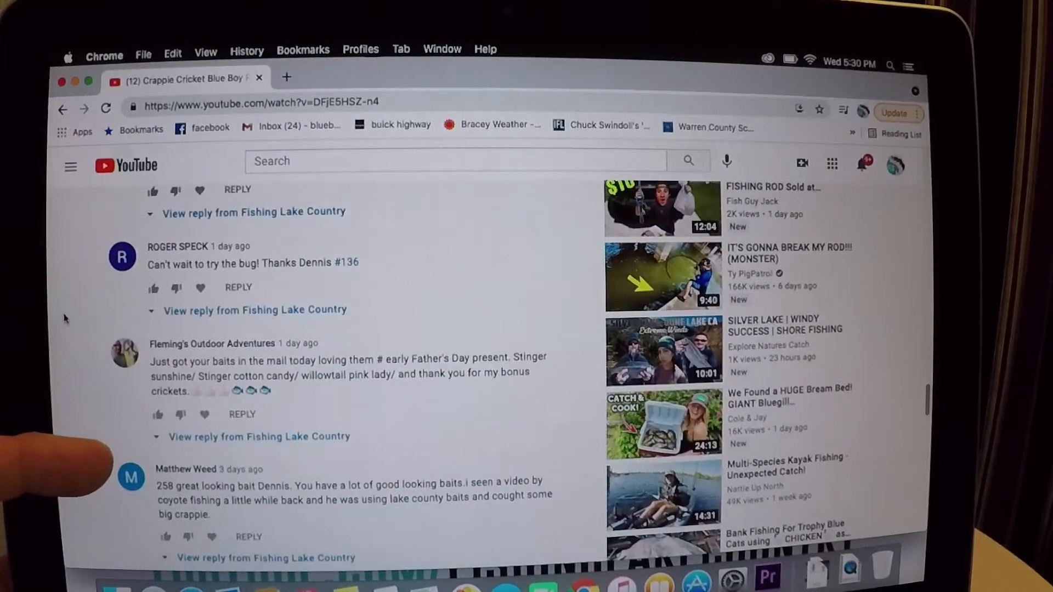
pyautogui.scroll(-3)
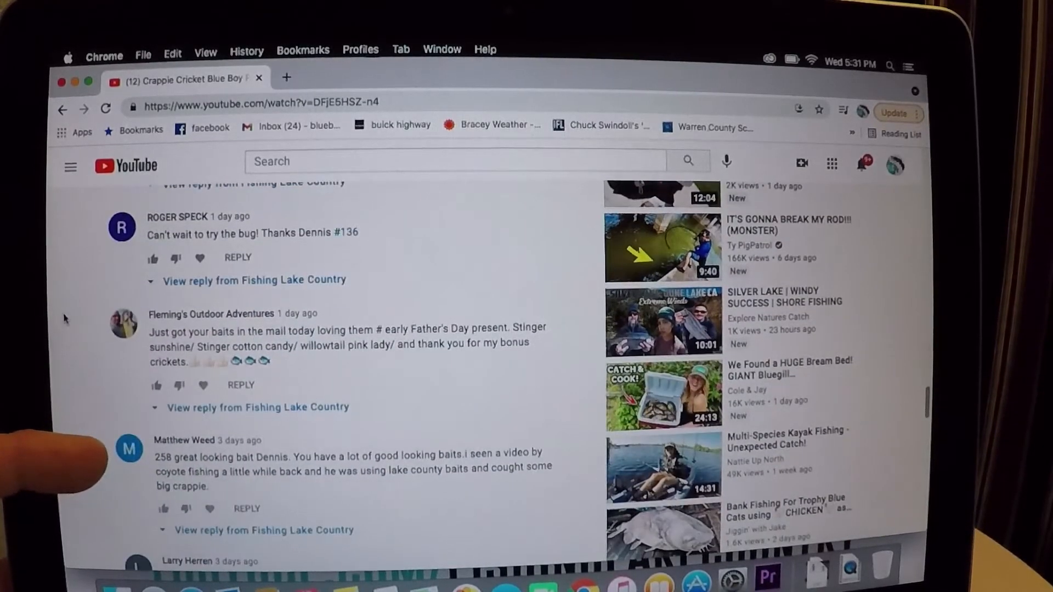
pyautogui.scroll(-3)
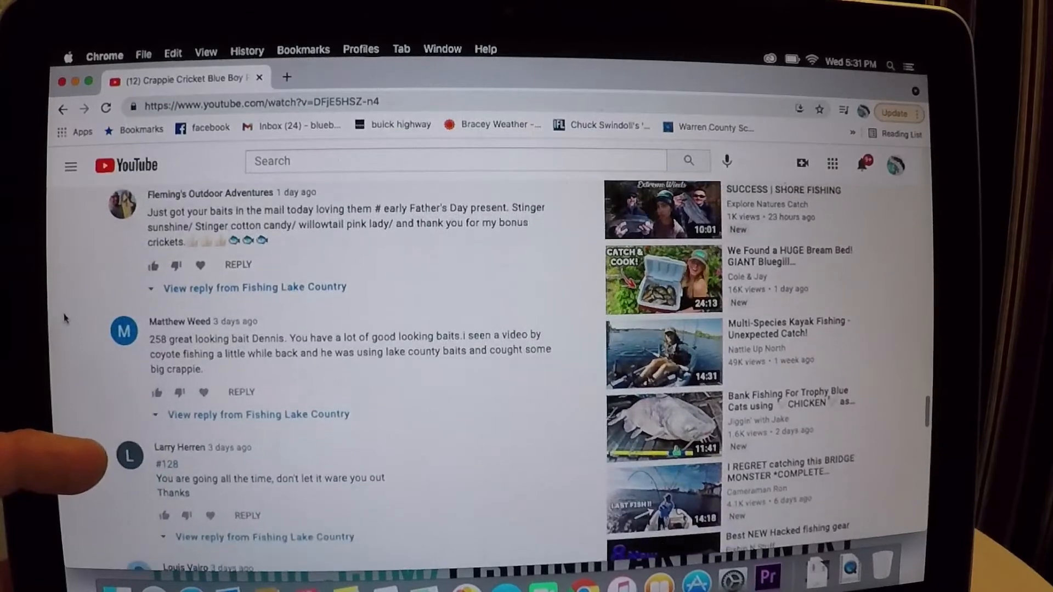
pyautogui.scroll(-3)
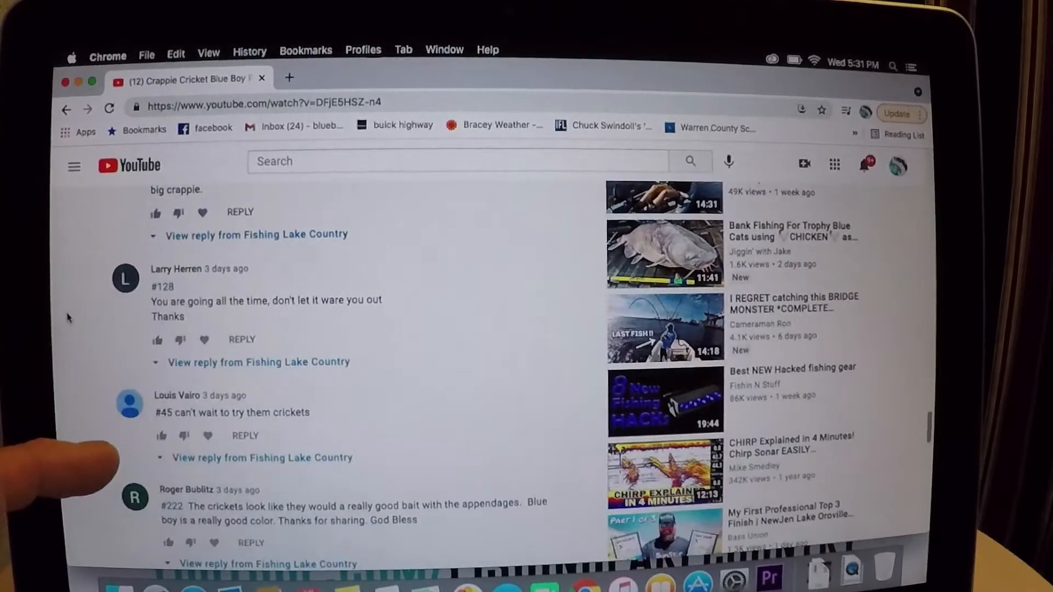
pyautogui.scroll(-3)
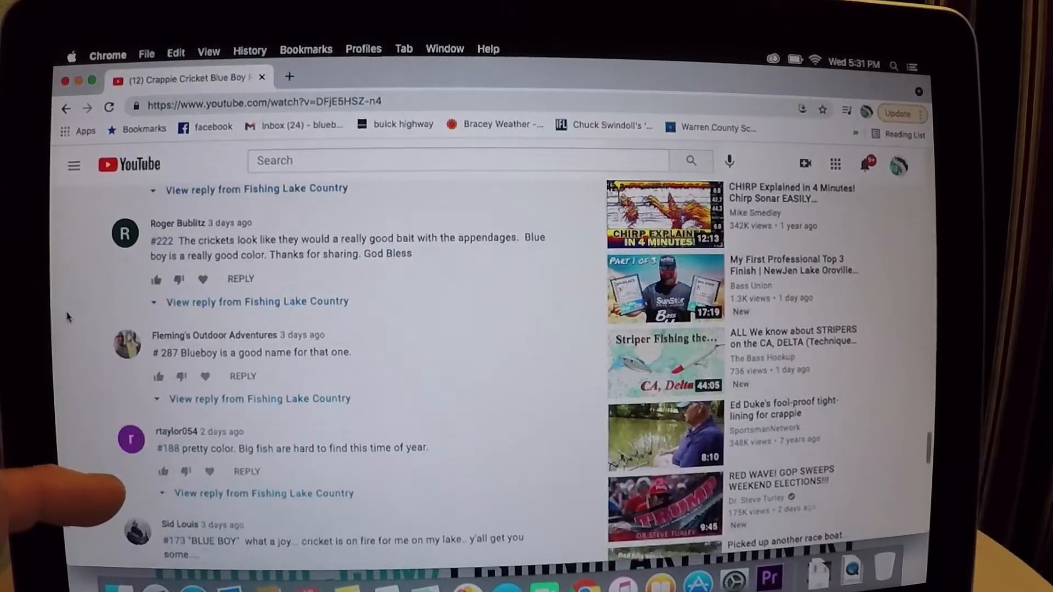
pyautogui.scroll(-3)
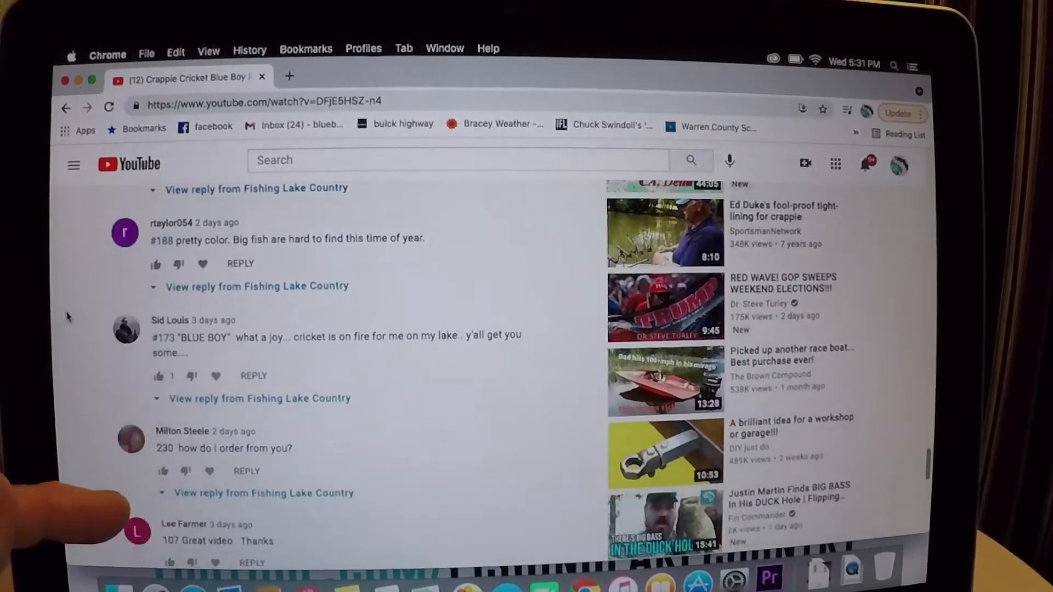
pyautogui.scroll(-3)
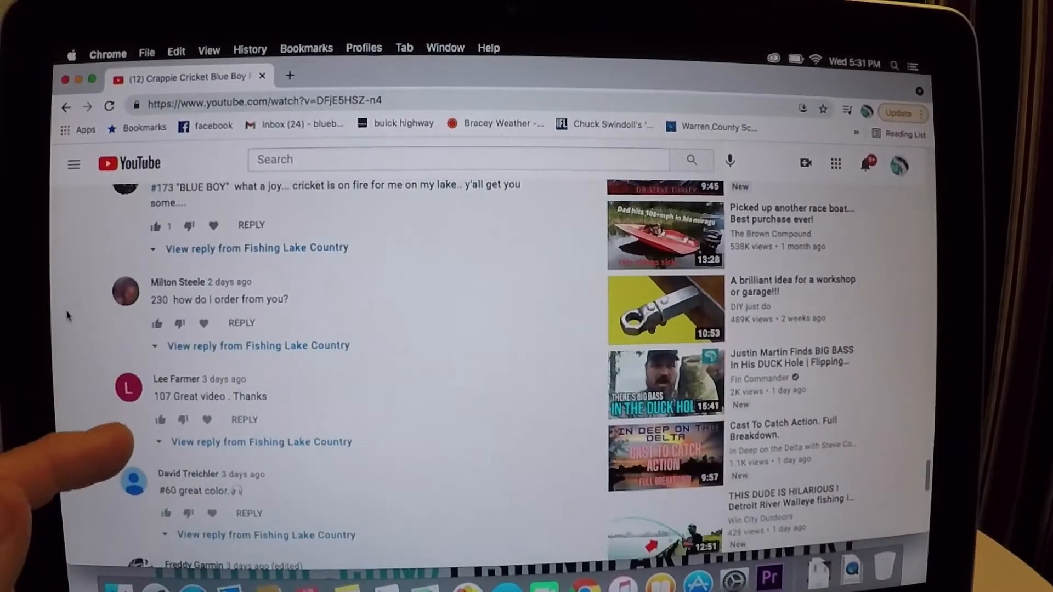
pyautogui.scroll(-3)
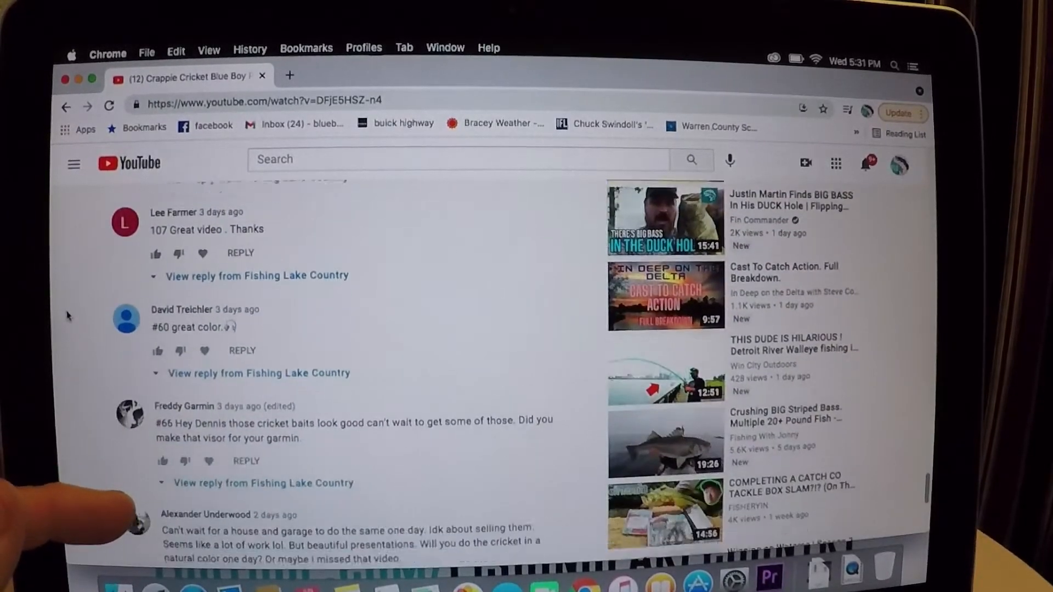
pyautogui.scroll(-3)
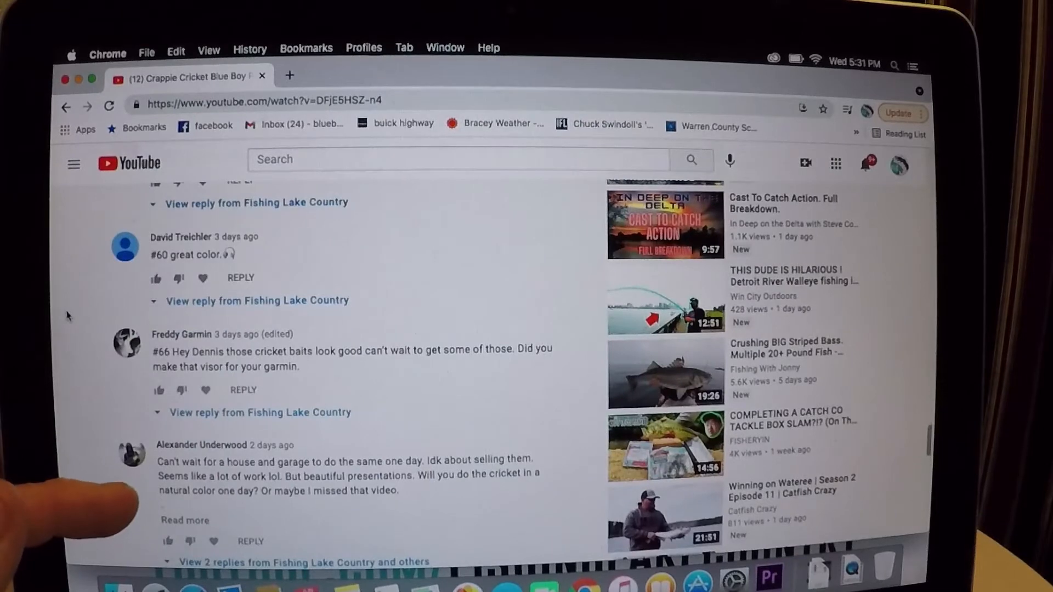
pyautogui.scroll(-3)
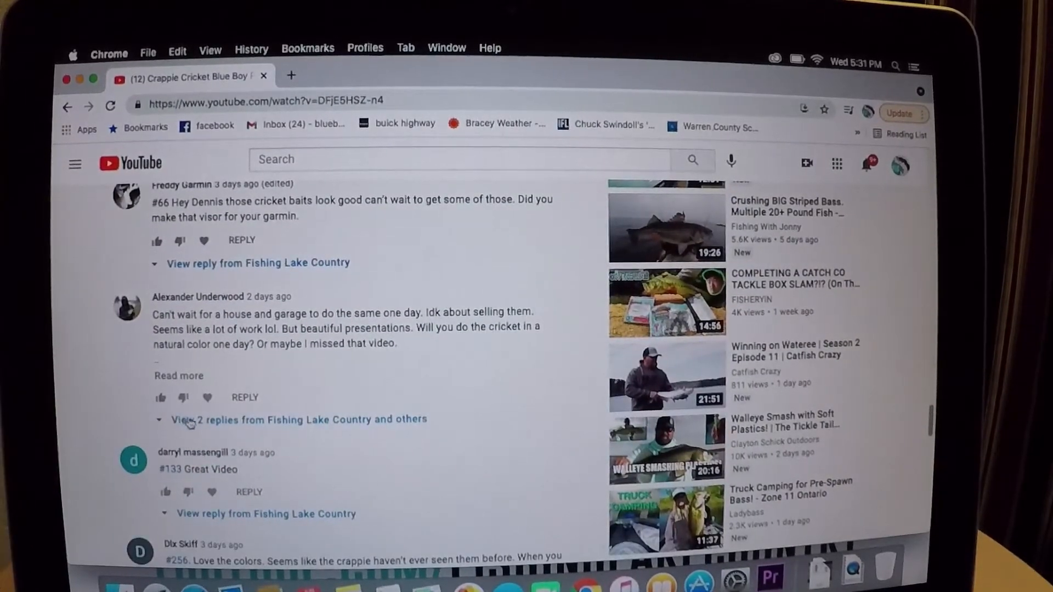
# Expand the two replies under the house-and-garage comment and scroll to the last guess, #53.
pyautogui.click(202, 418)
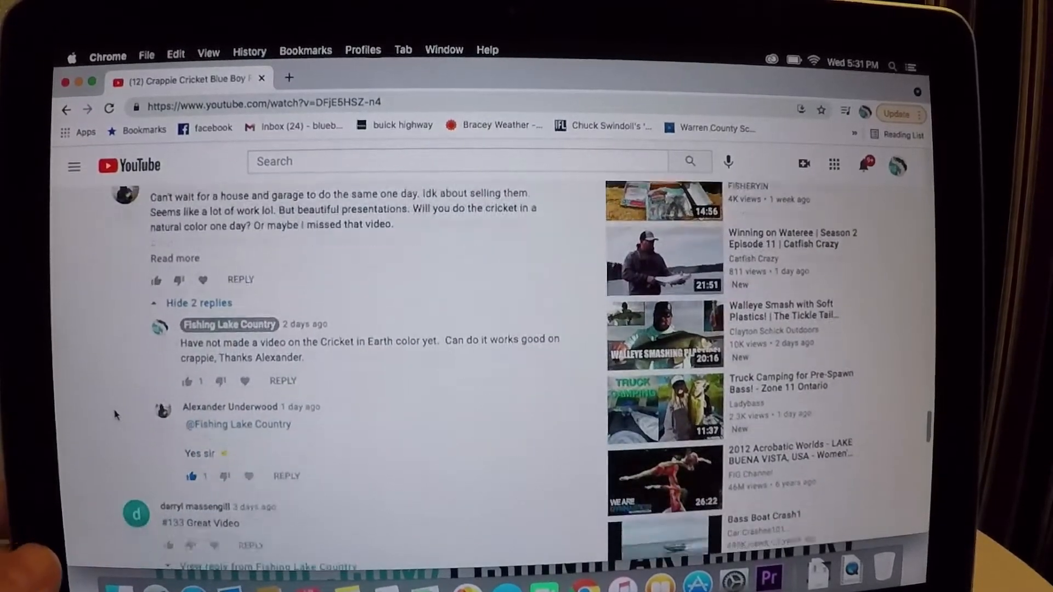
pyautogui.scroll(-3)
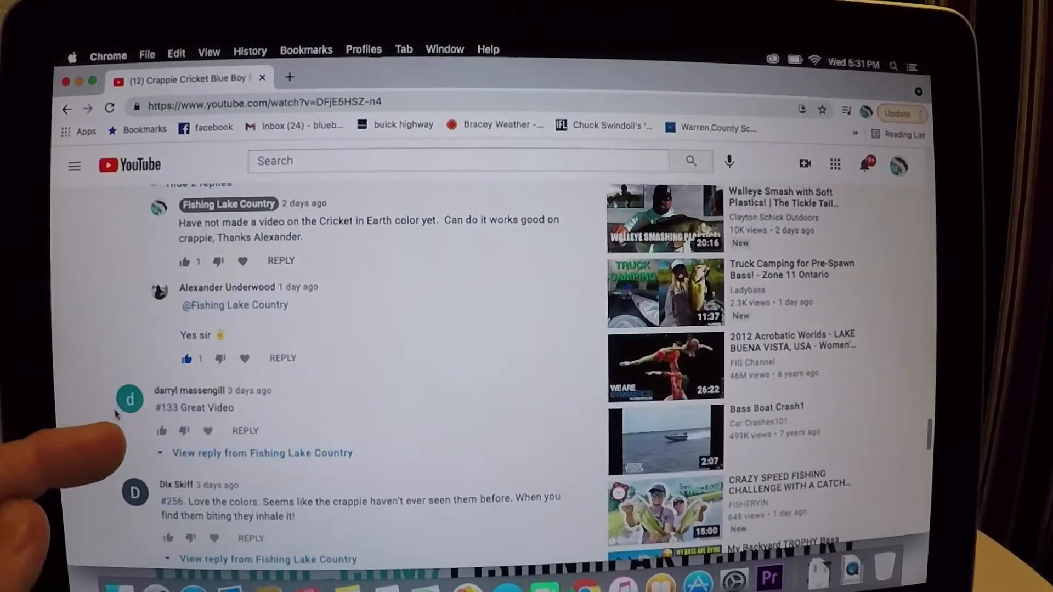
pyautogui.scroll(-3)
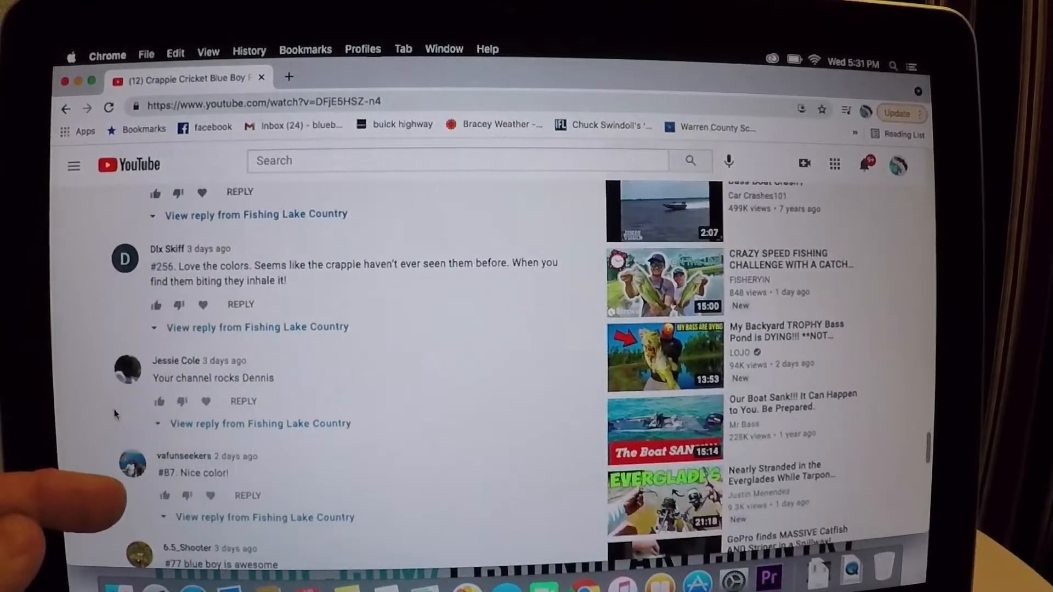
pyautogui.scroll(-3)
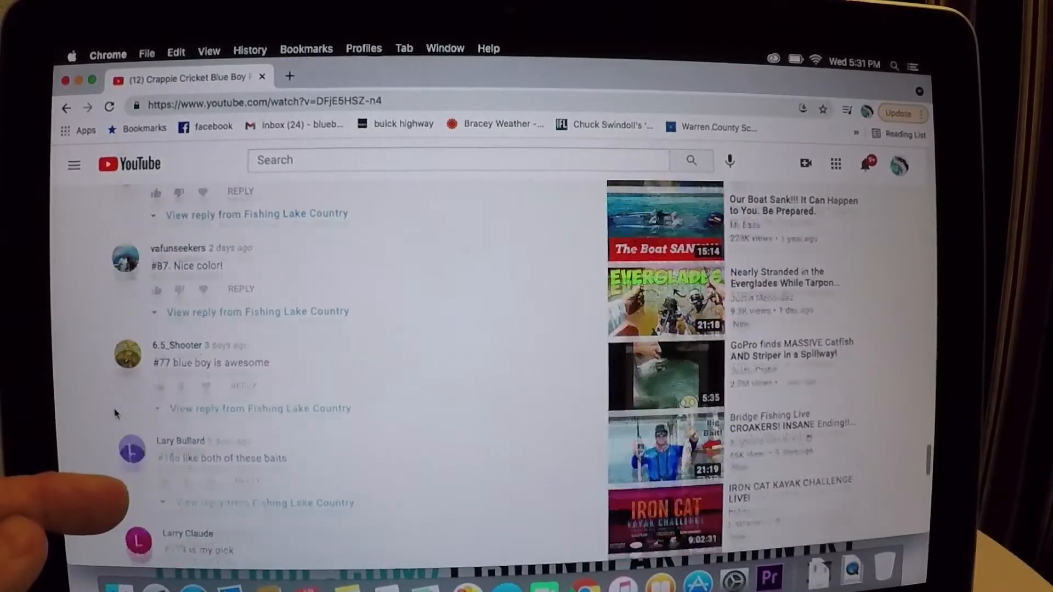
pyautogui.scroll(-3)
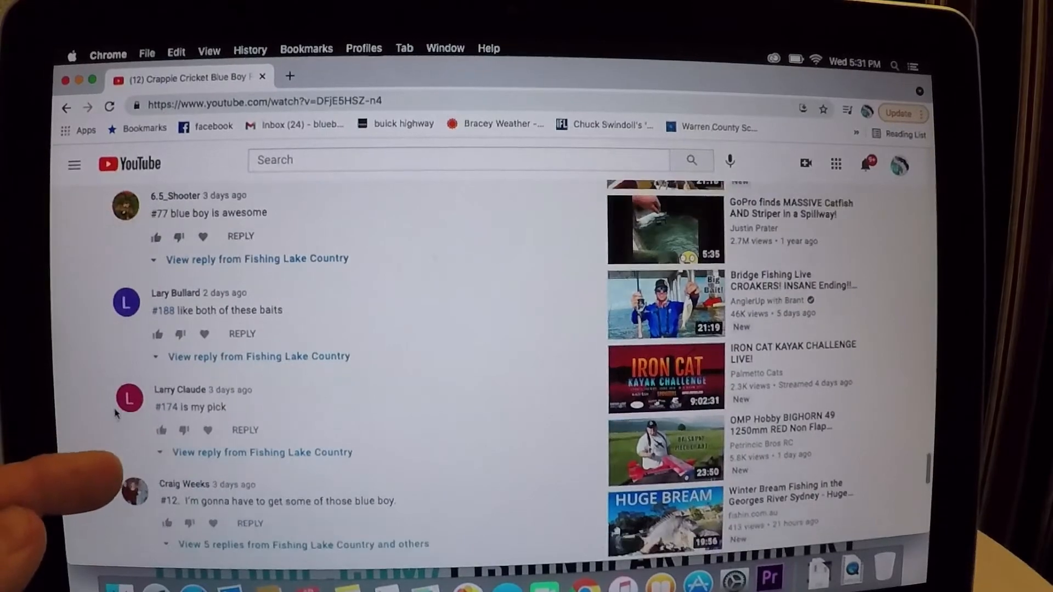
pyautogui.scroll(-3)
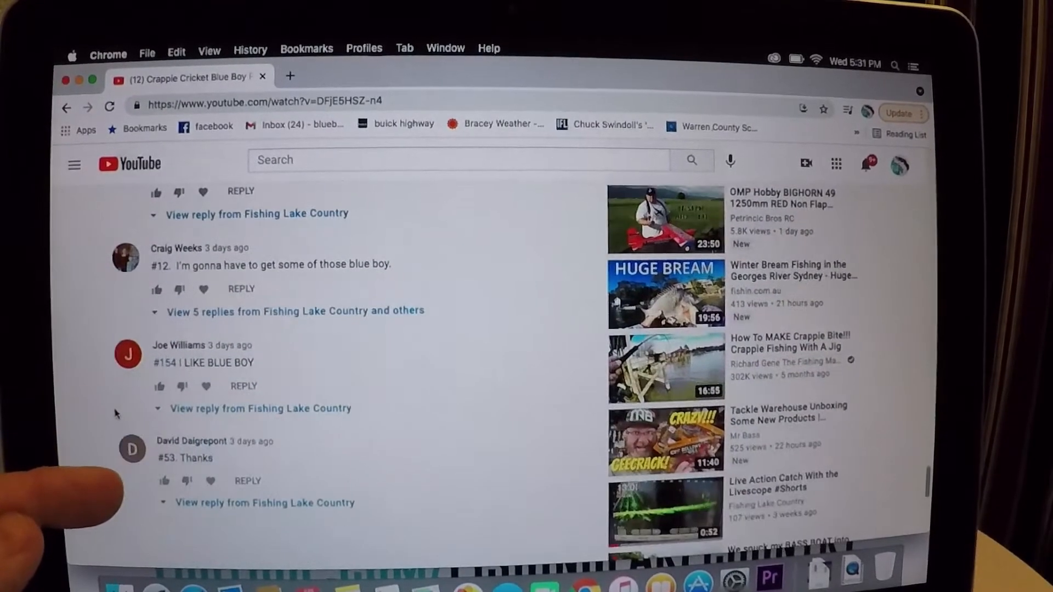
pyautogui.scroll(-3)
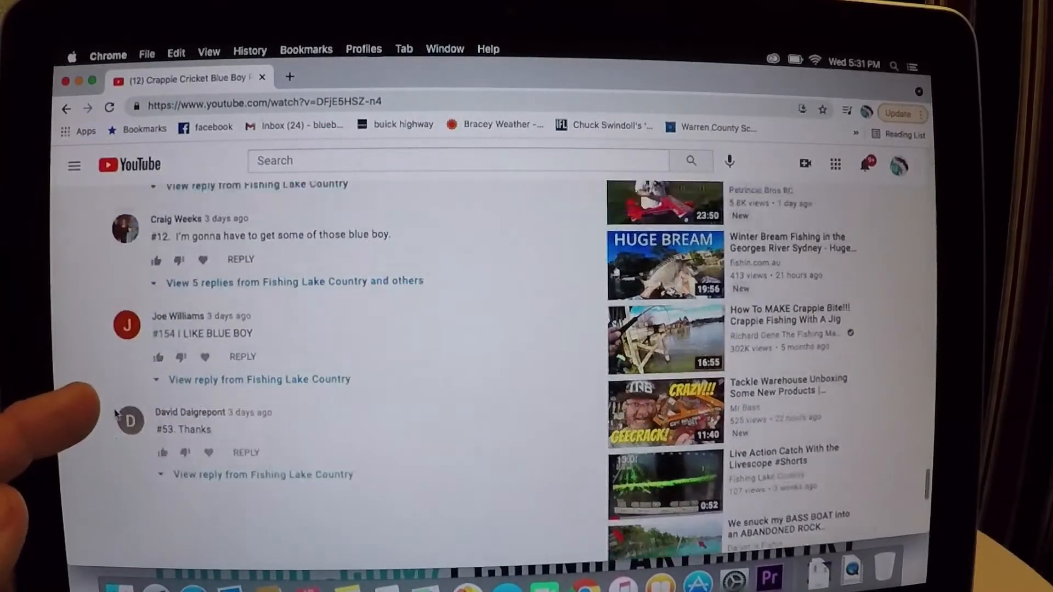
# Scroll back up past #128, #45, #93 and 108 to locate the 122 guess near 120.
pyautogui.scroll(-3)
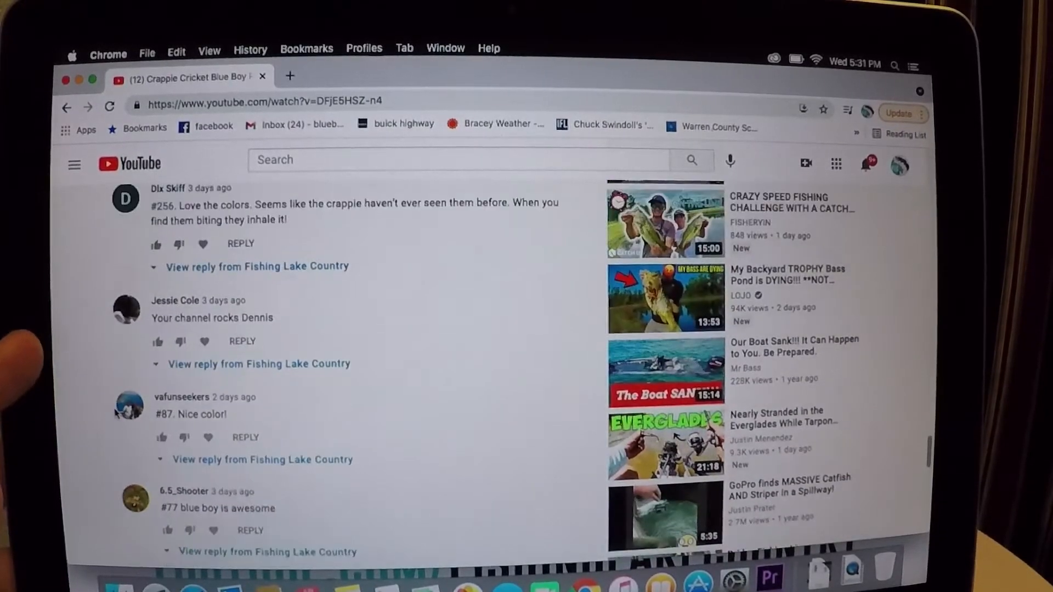
pyautogui.scroll(3)
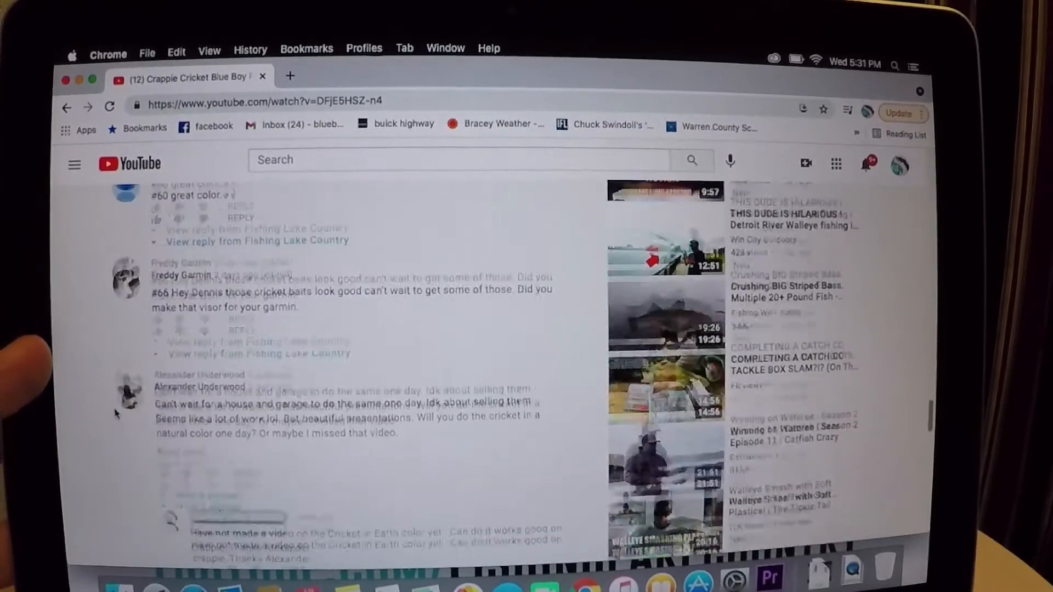
pyautogui.scroll(3)
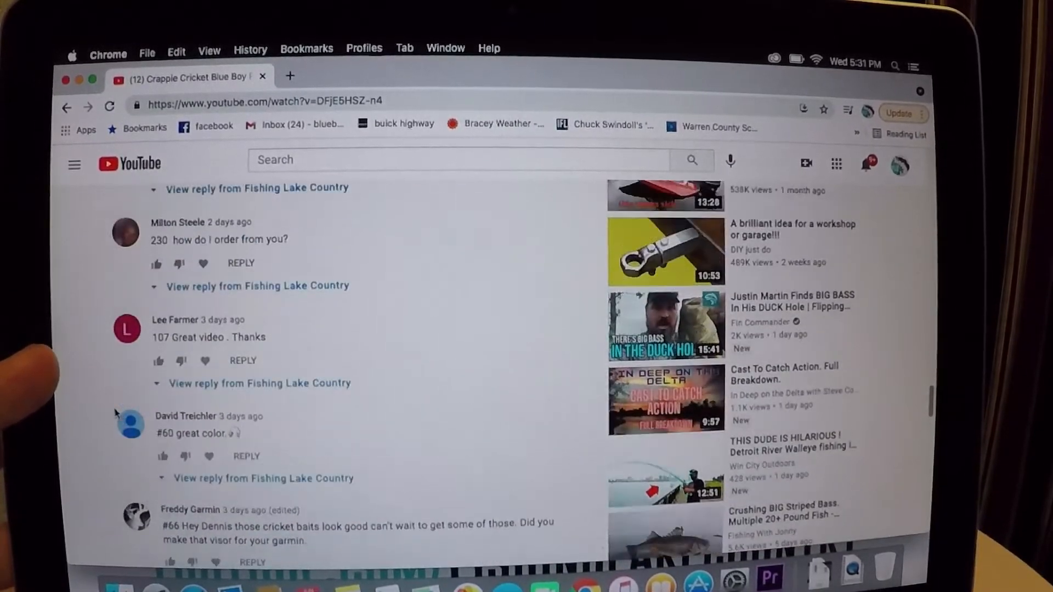
pyautogui.scroll(3)
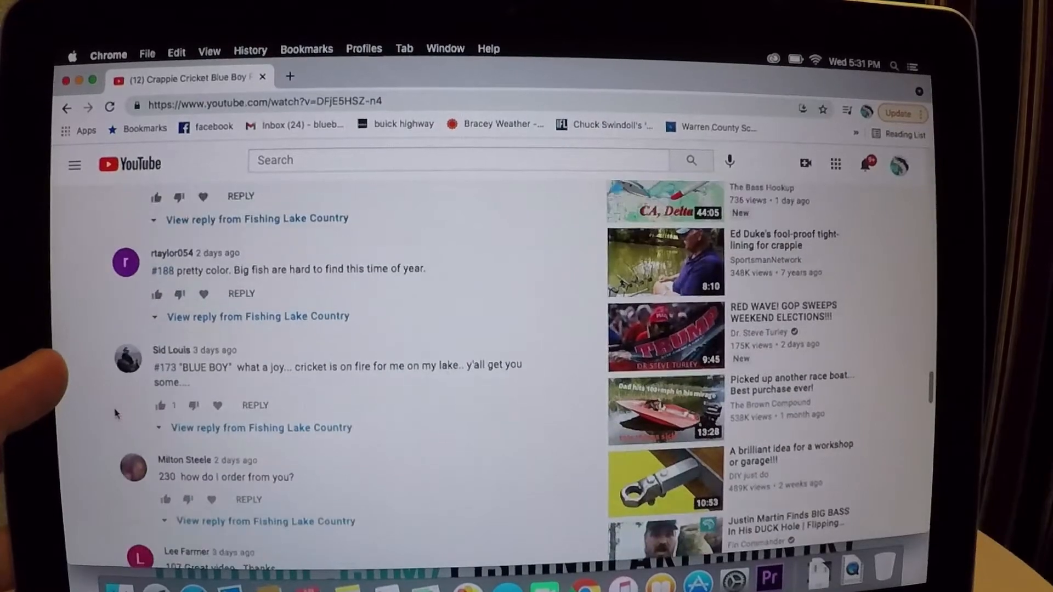
pyautogui.scroll(-3)
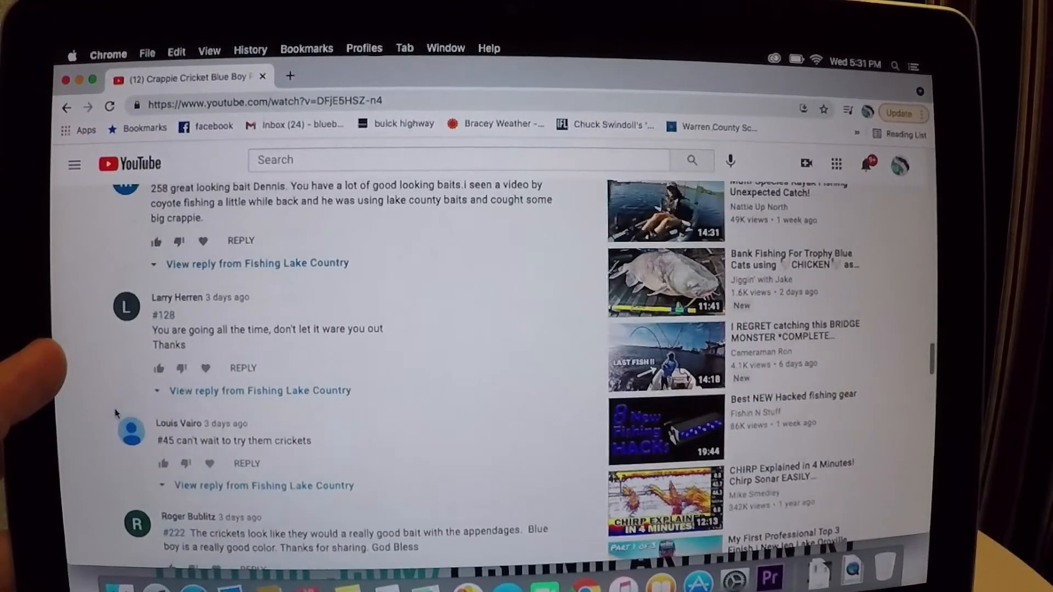
pyautogui.scroll(3)
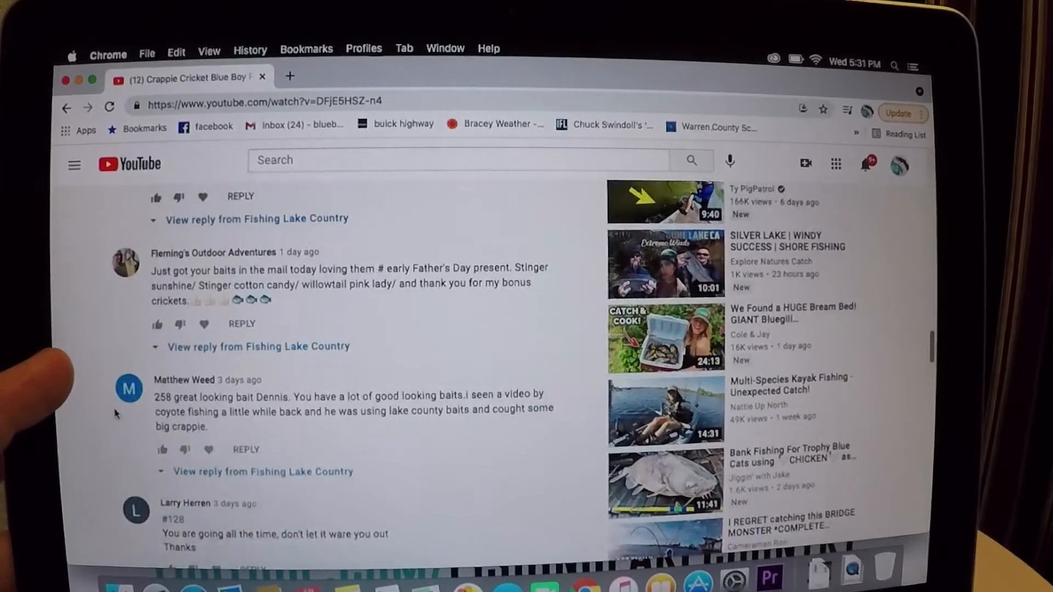
pyautogui.scroll(-3)
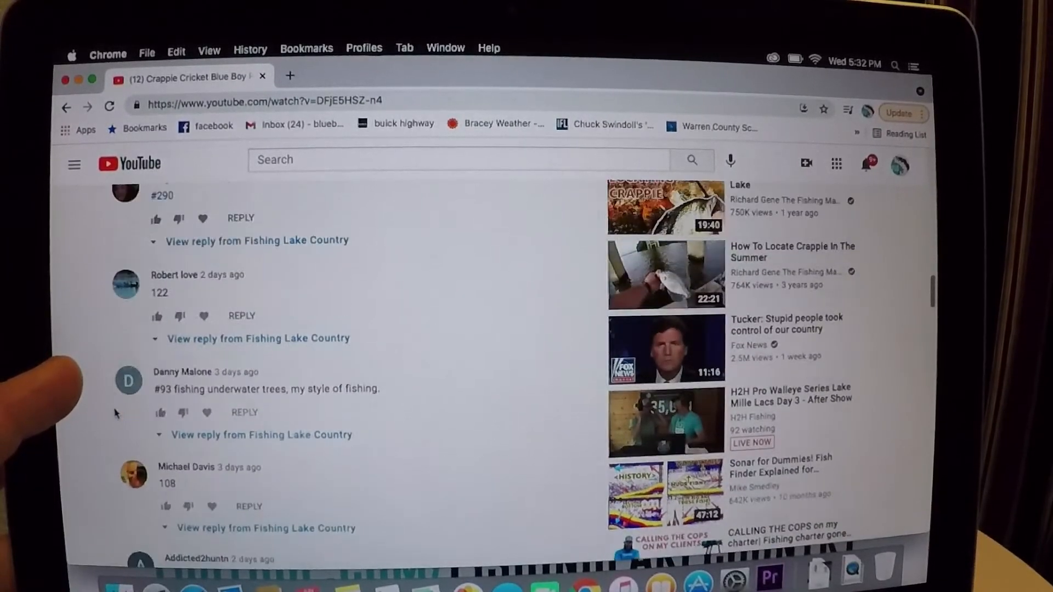
pyautogui.scroll(3)
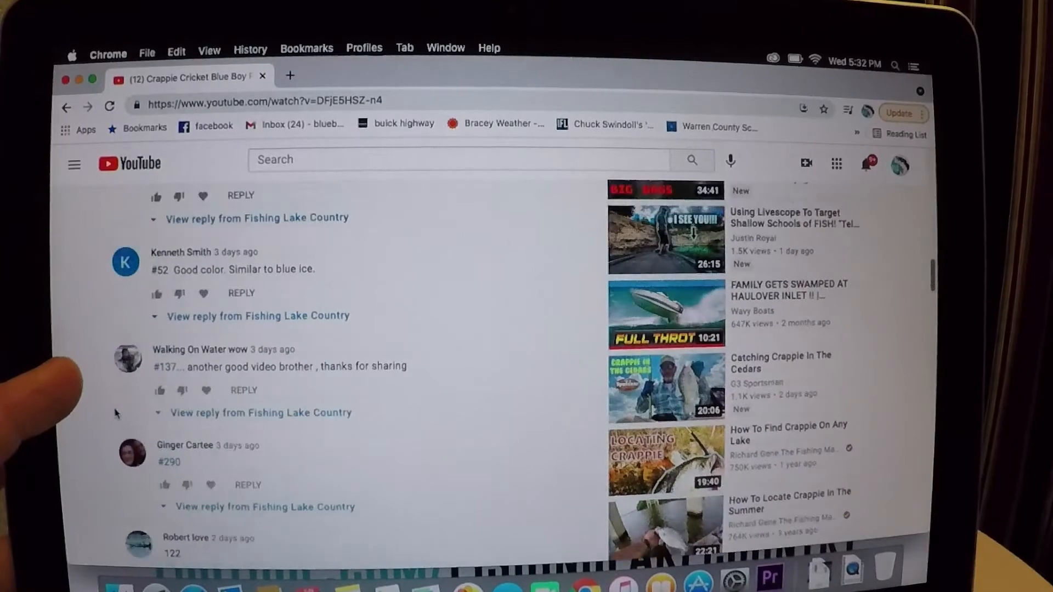